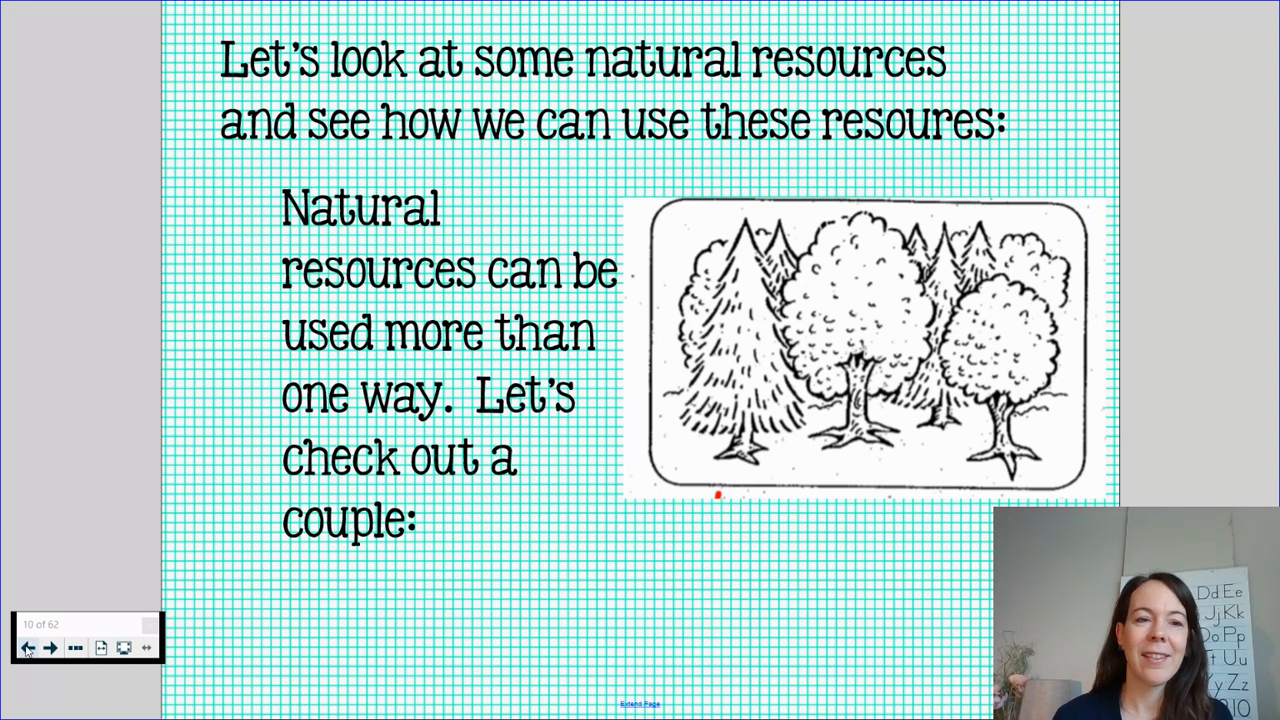
Advance from slide 10 to slide 11, about apples becoming pie, applesauce and cider
click(49, 647)
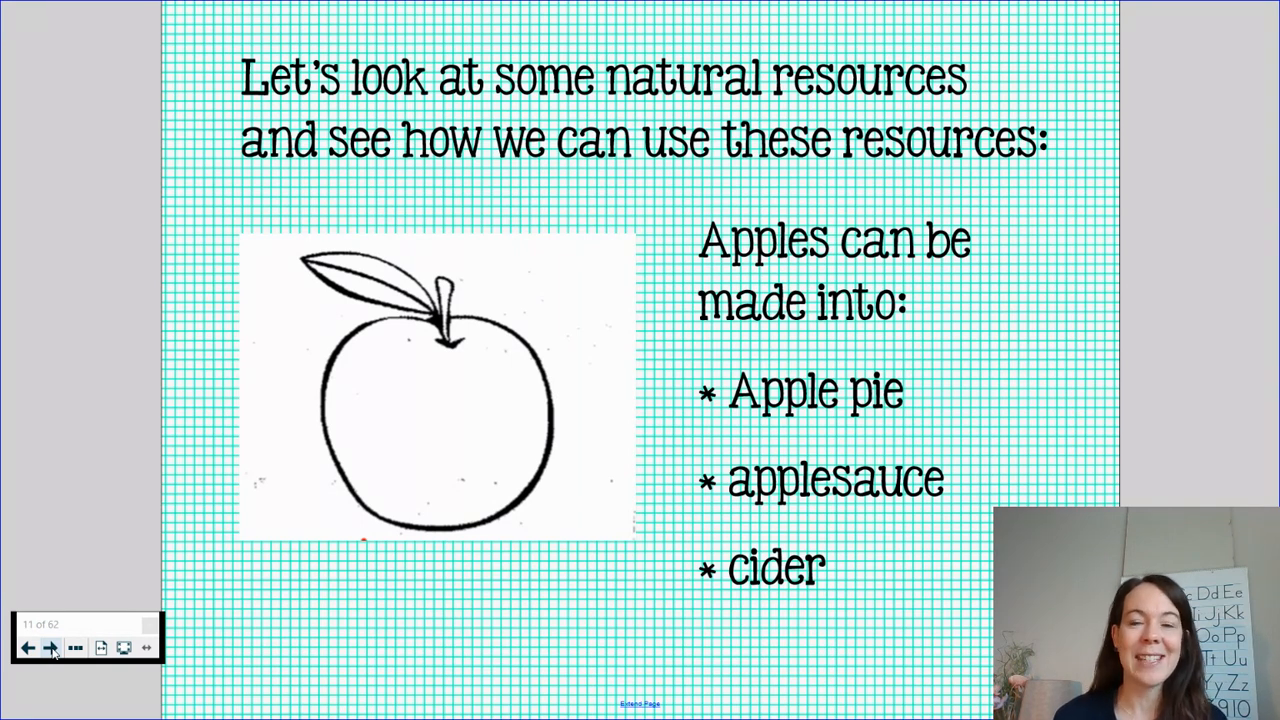
Page forward past the water slide (12) to the 'Now it's your turn' slide 13
click(51, 647)
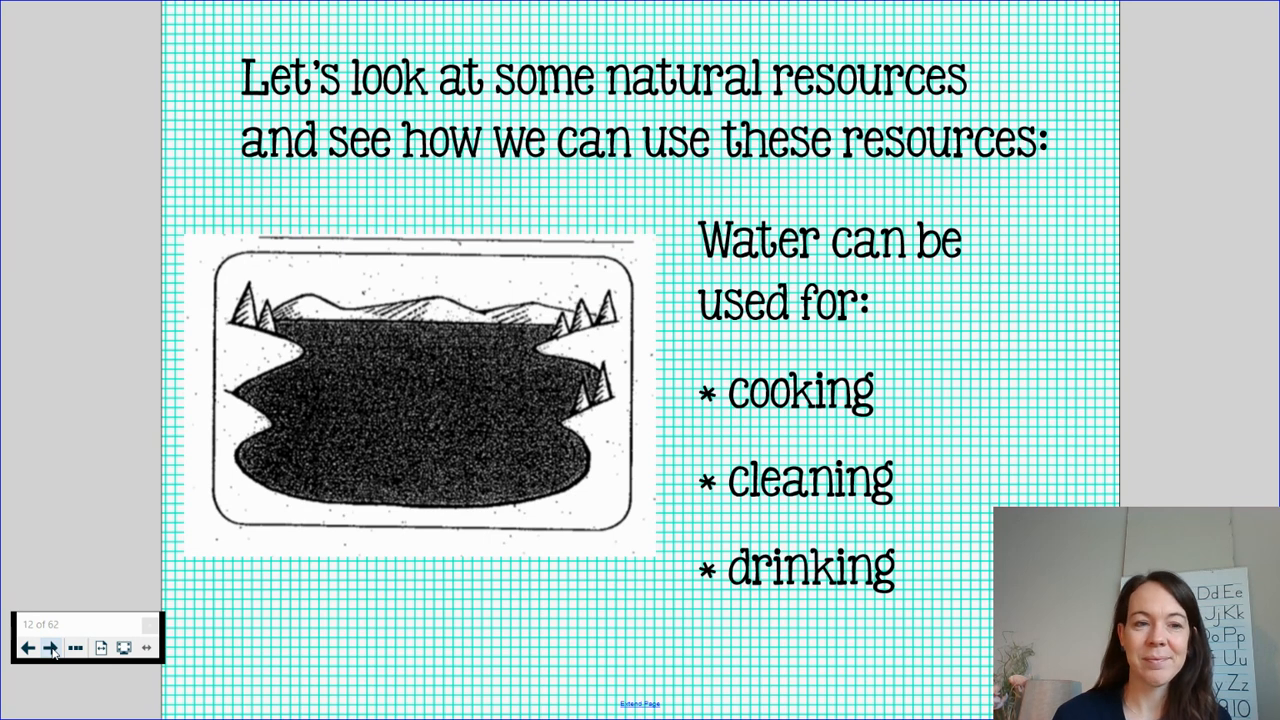
click(51, 647)
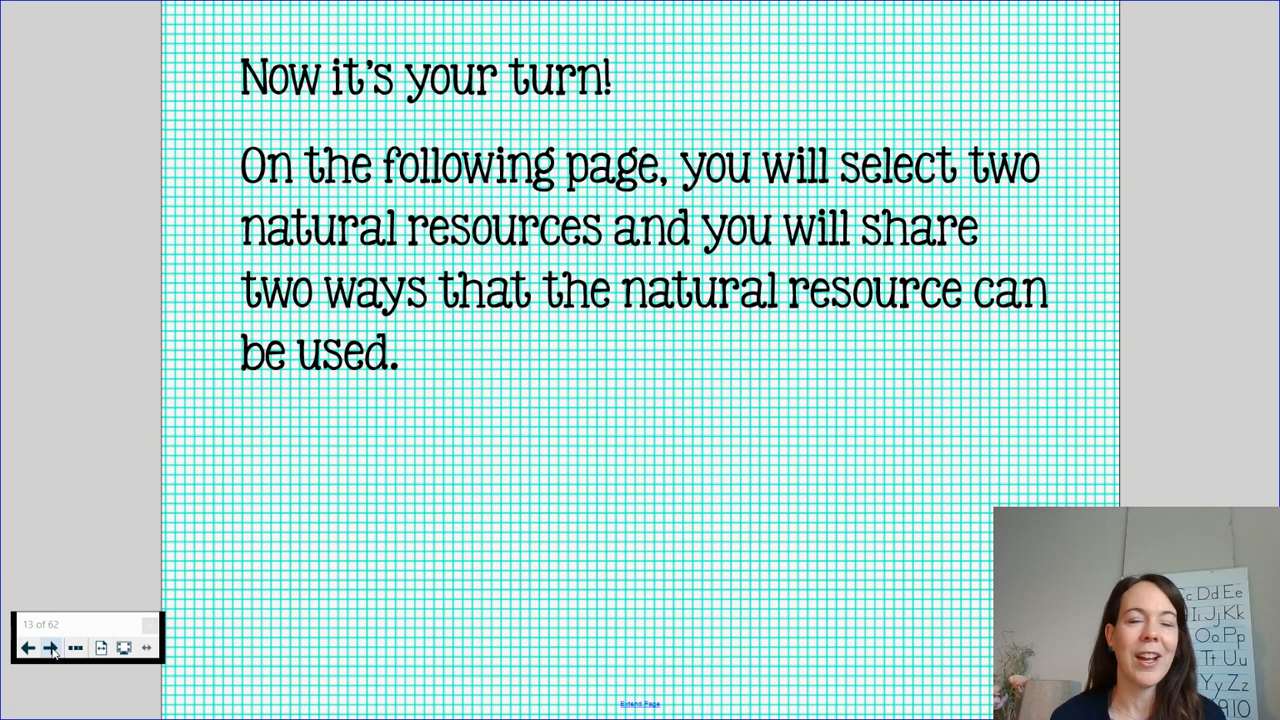
Advance to page 14, the two-natural-resources worksheet
click(51, 647)
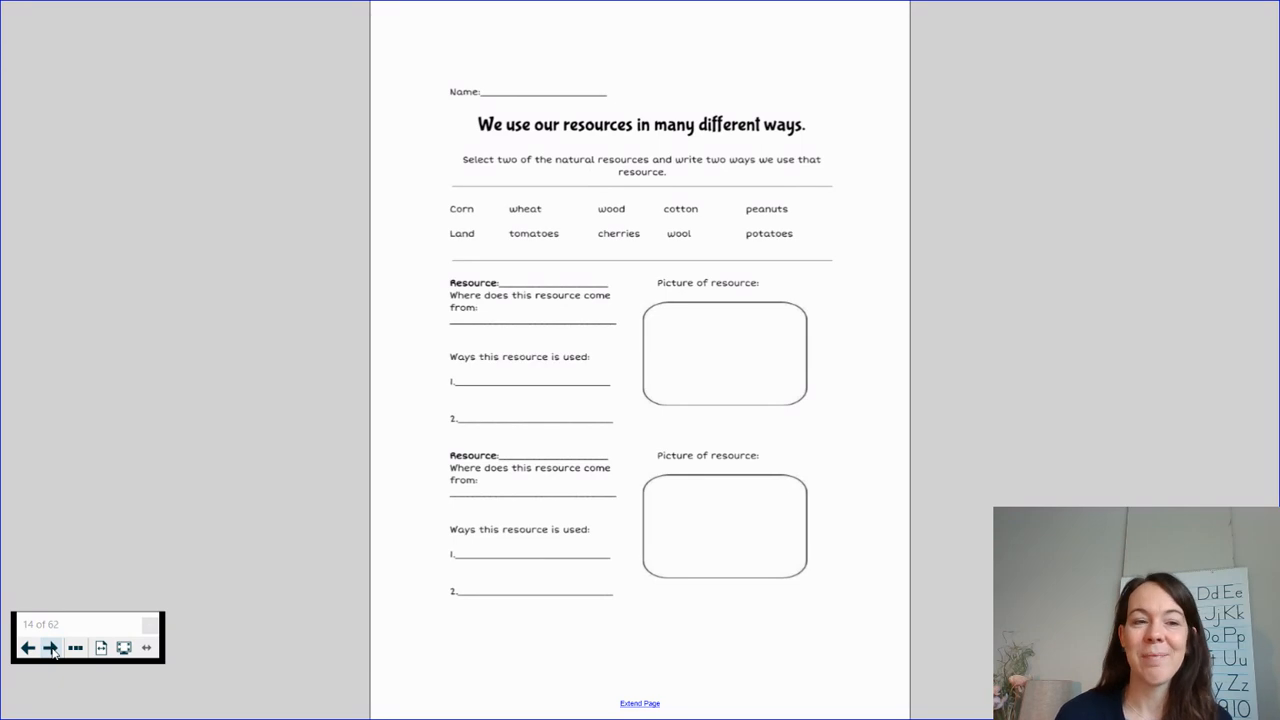
Advance to slide 15 introducing the book Ox-Cart Man
click(51, 647)
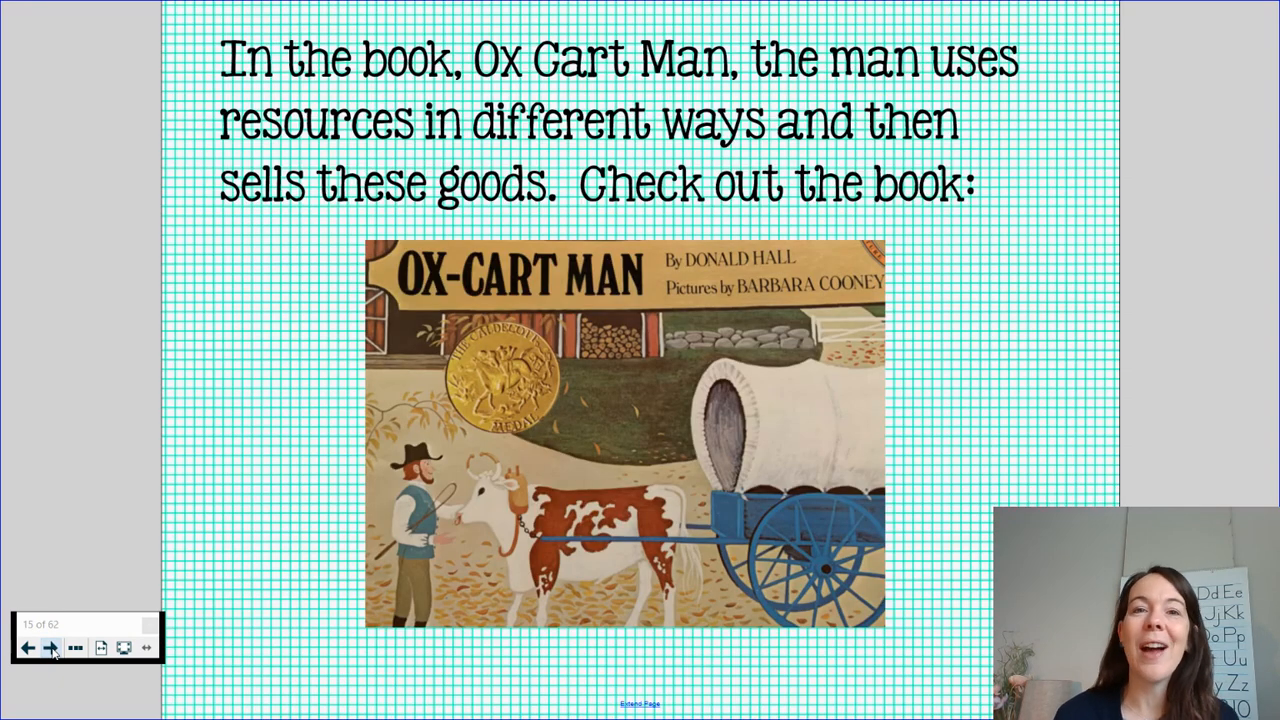